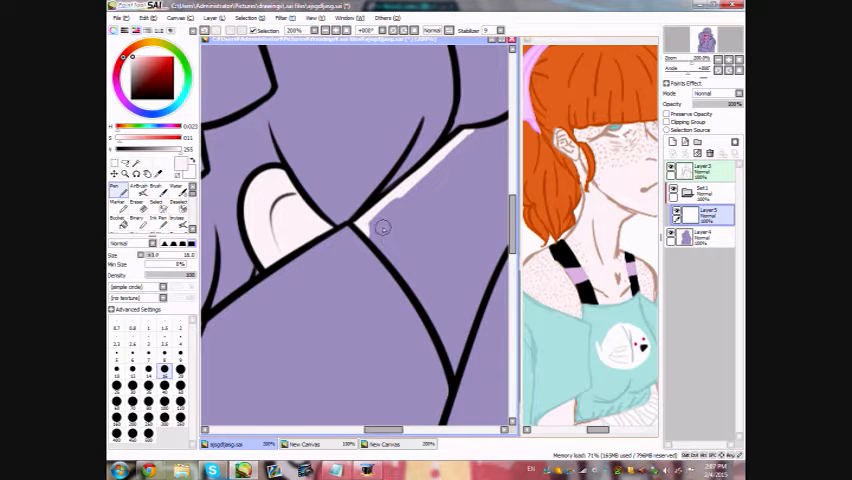
Step: Bring the chat conversation window to the front over the painting
left_click(208, 468)
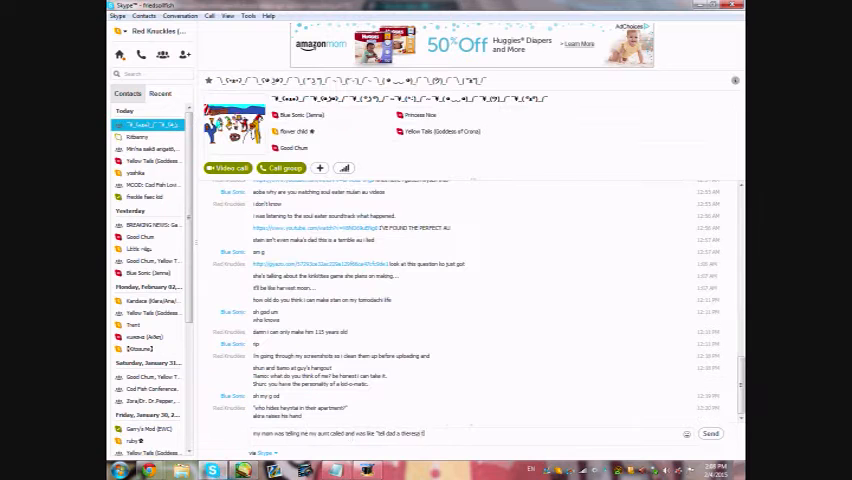
Step: Return to SAI and shade the neck skin softly beneath the red hair
left_click(248, 468)
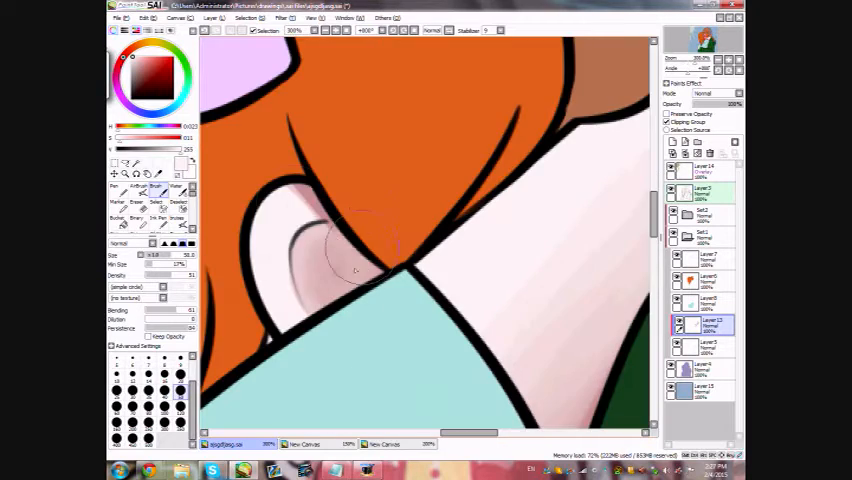
Step: Add soft pink shading to the hand and arm beside the green plaid sleeve
left_click(292, 18)
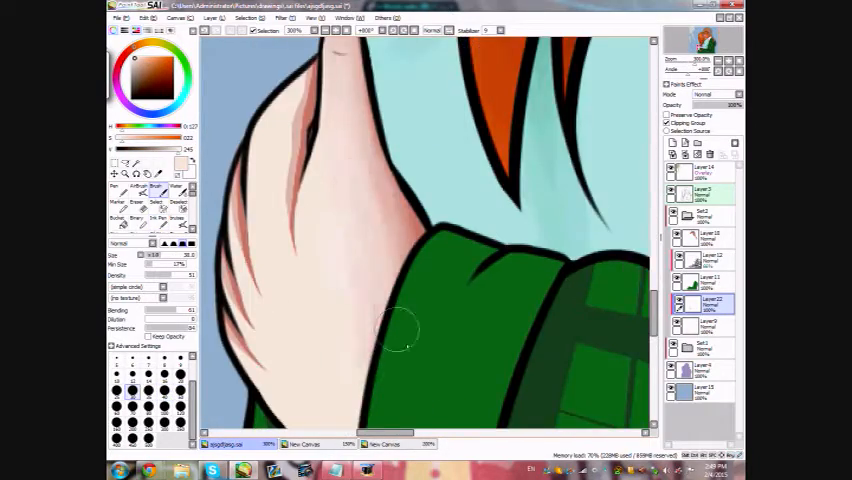
left_click(246, 18)
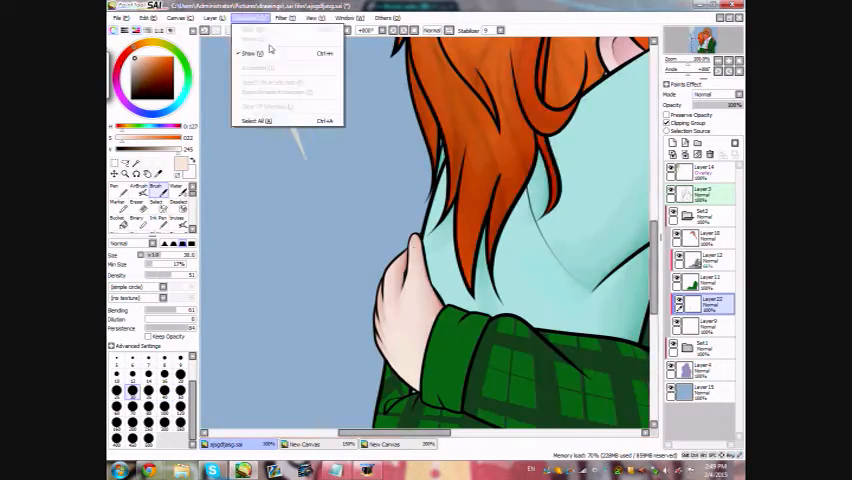